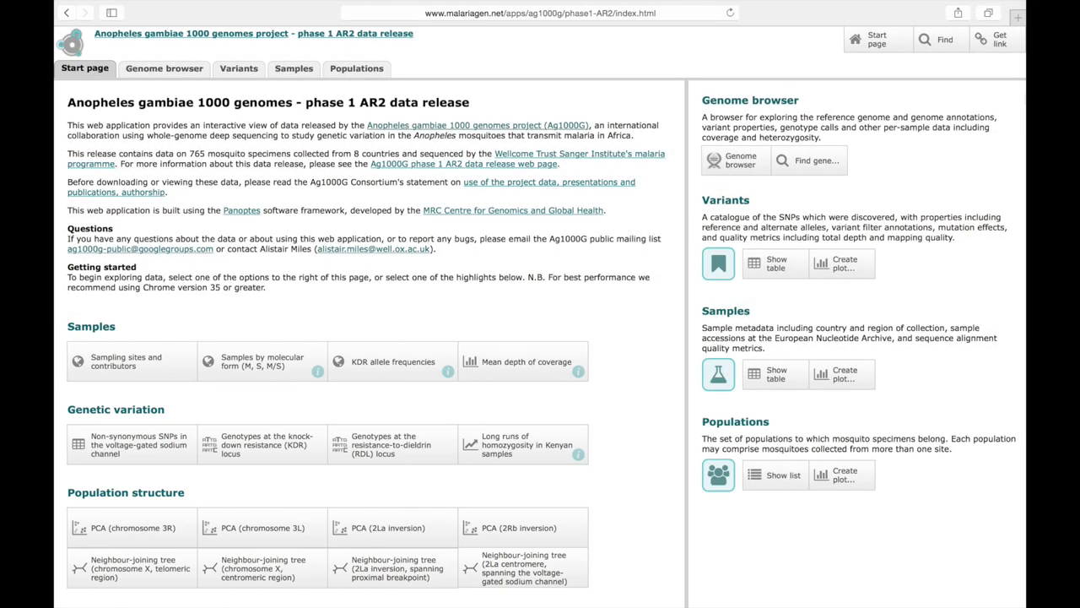
mouse_move(695, 53)
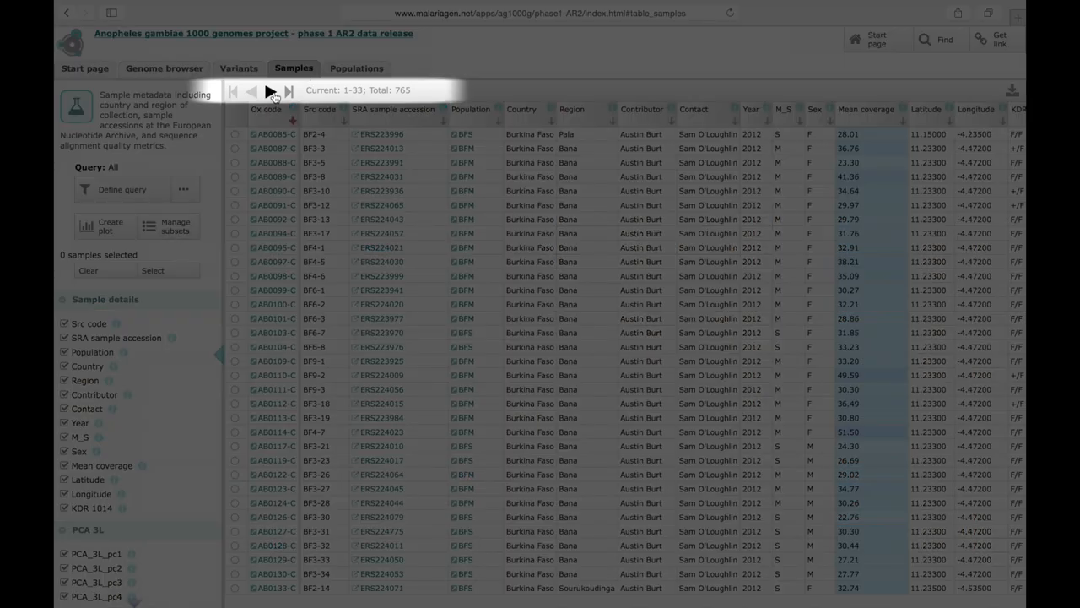
Page forward and back through the samples and view sample AB0085-C's details
click(288, 90)
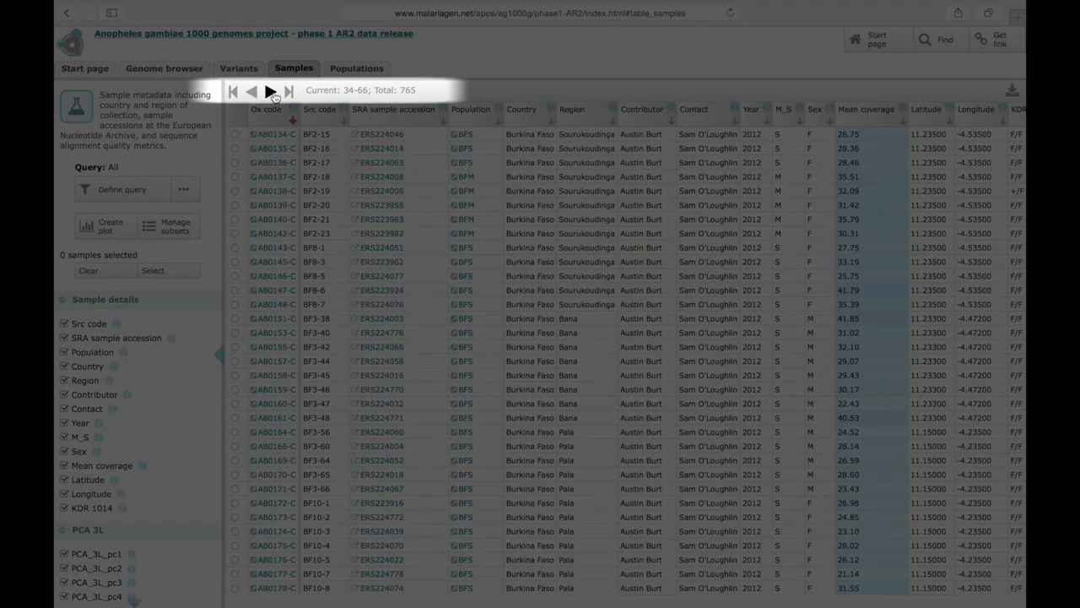
click(249, 91)
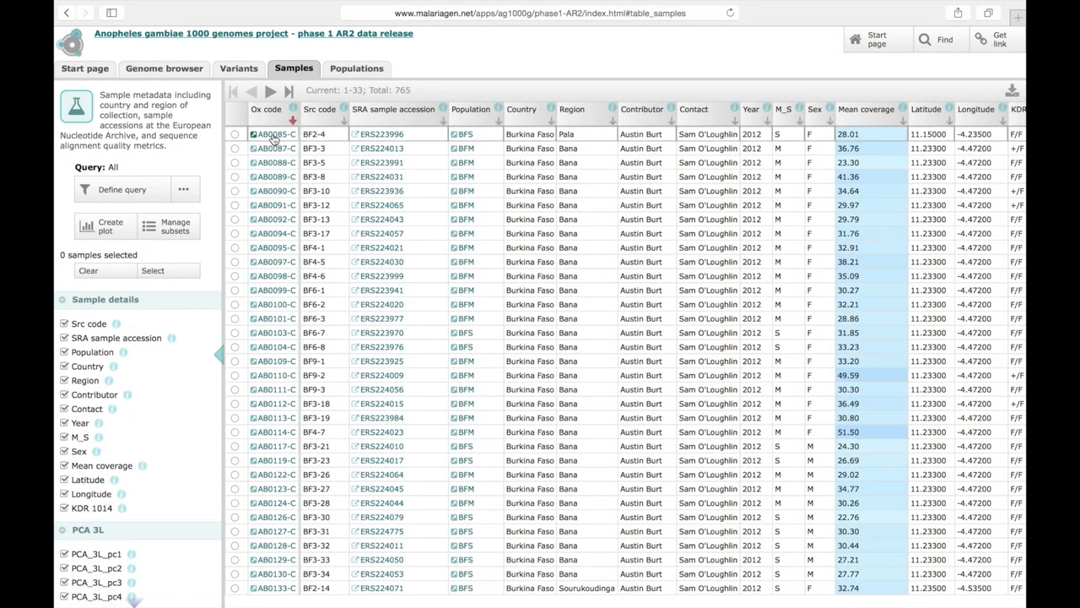
click(275, 133)
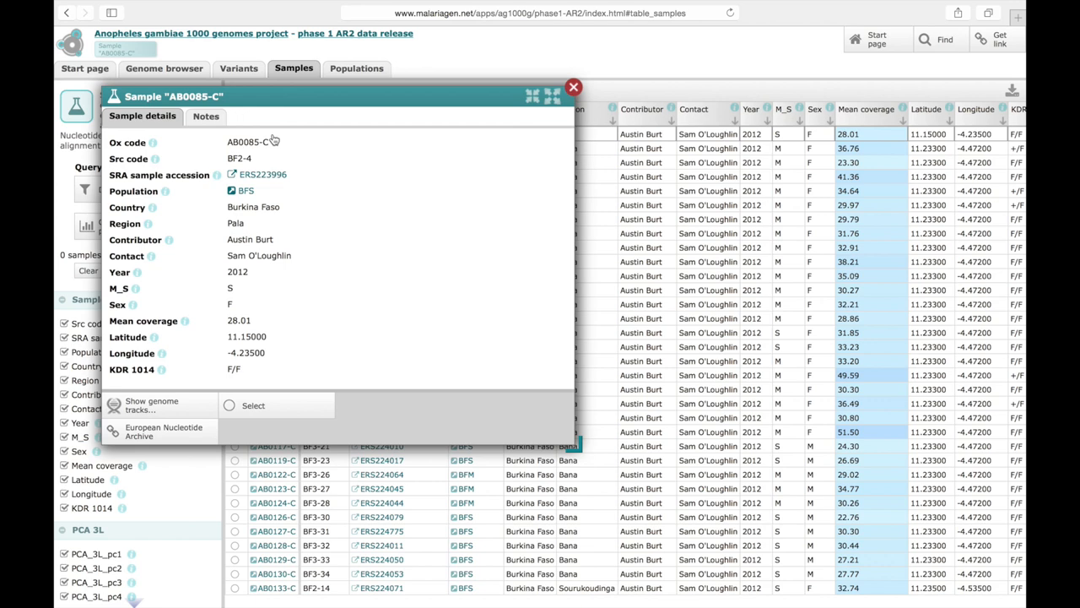
Sort the samples table by source code, SRA accession, then country
click(573, 87)
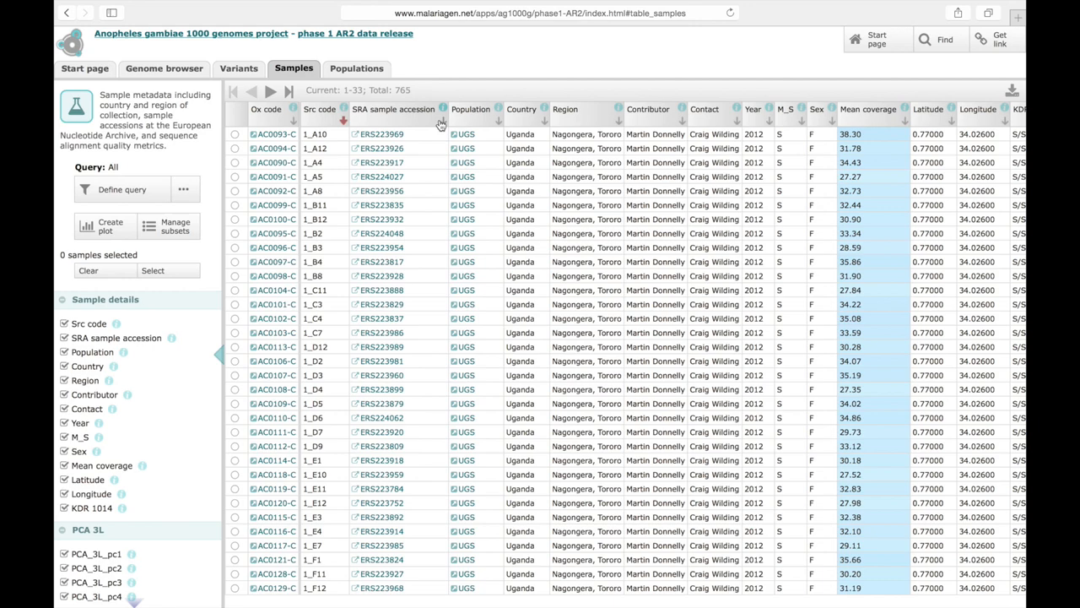
click(394, 109)
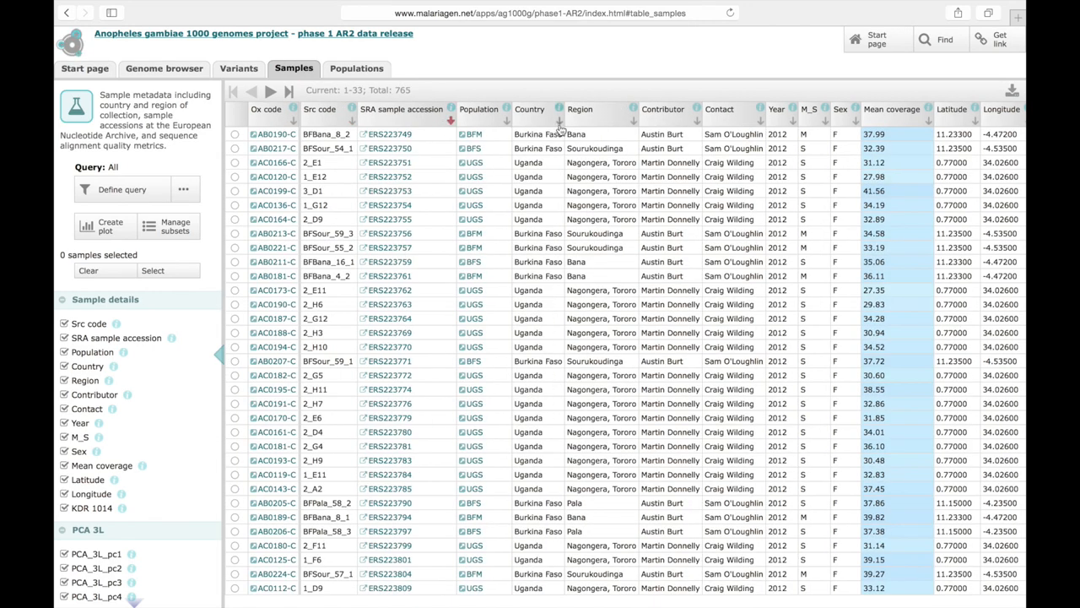
click(556, 124)
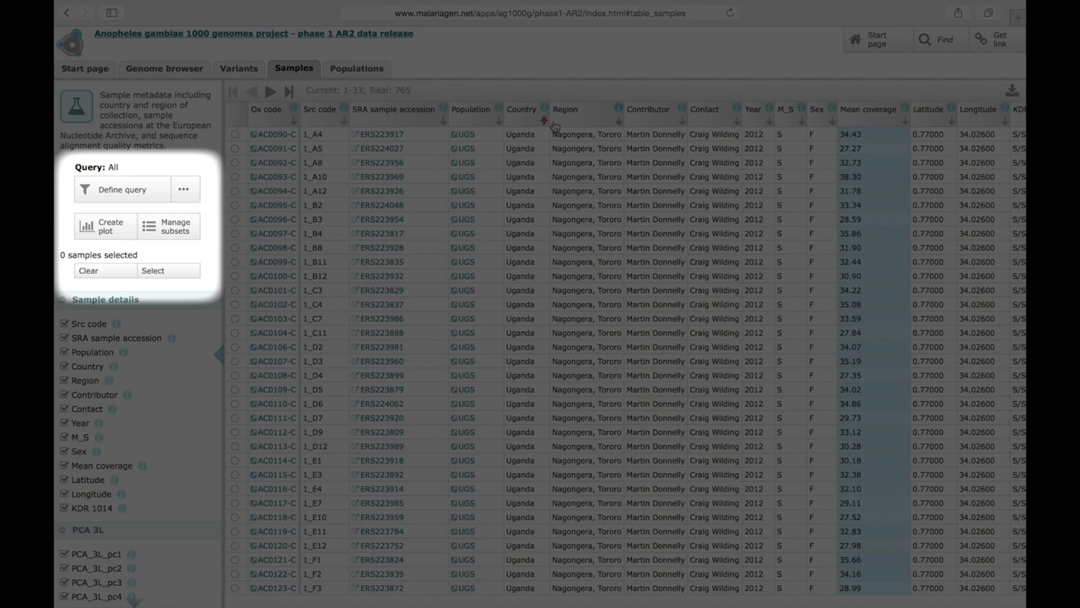
Plot a histogram of the samples' mean coverage, then close it
click(105, 225)
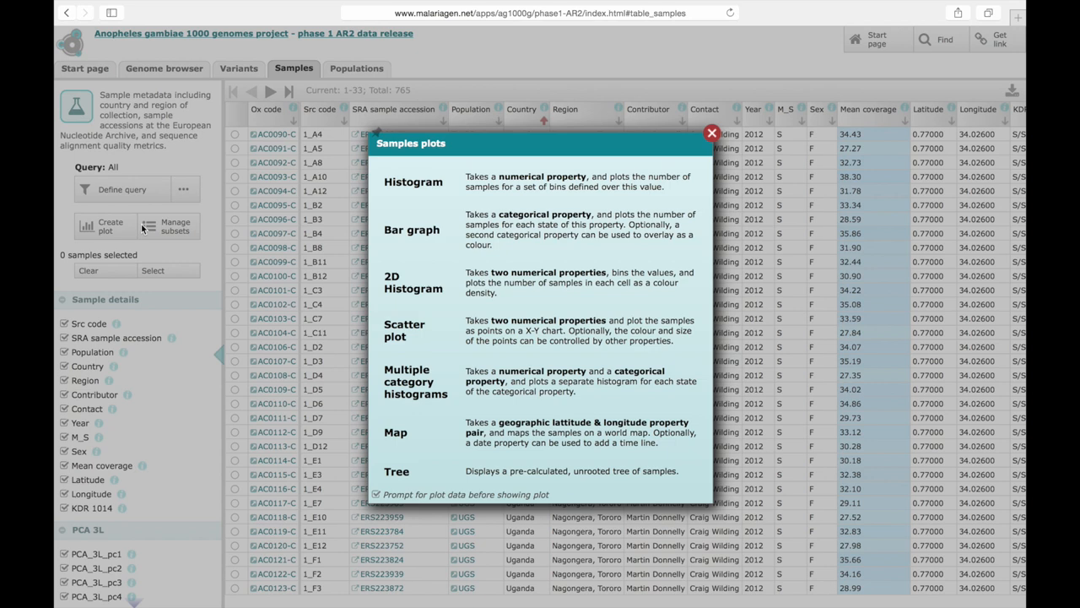
click(413, 182)
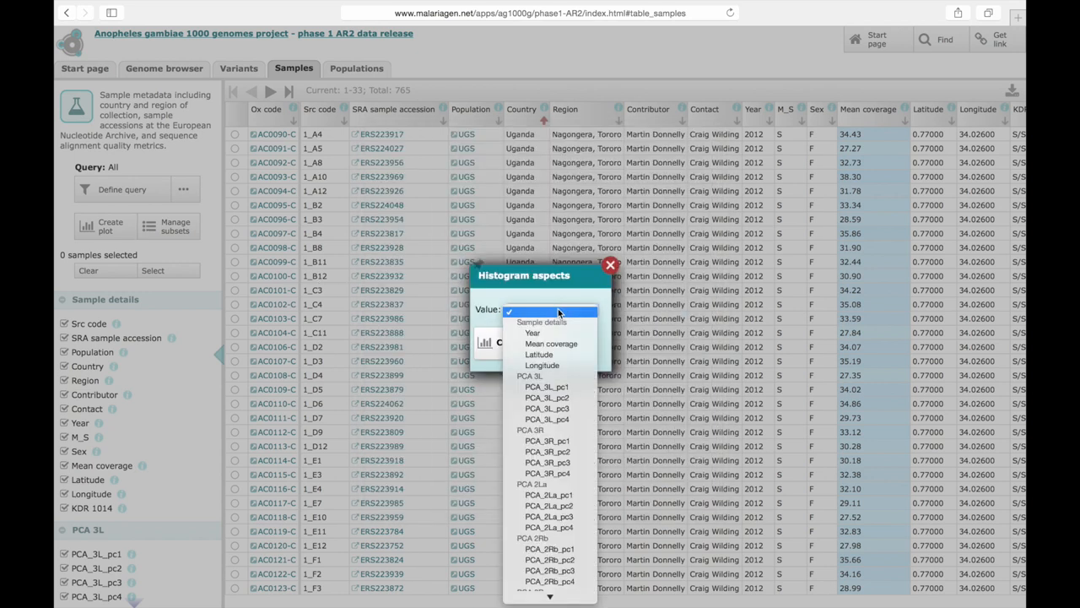
click(551, 343)
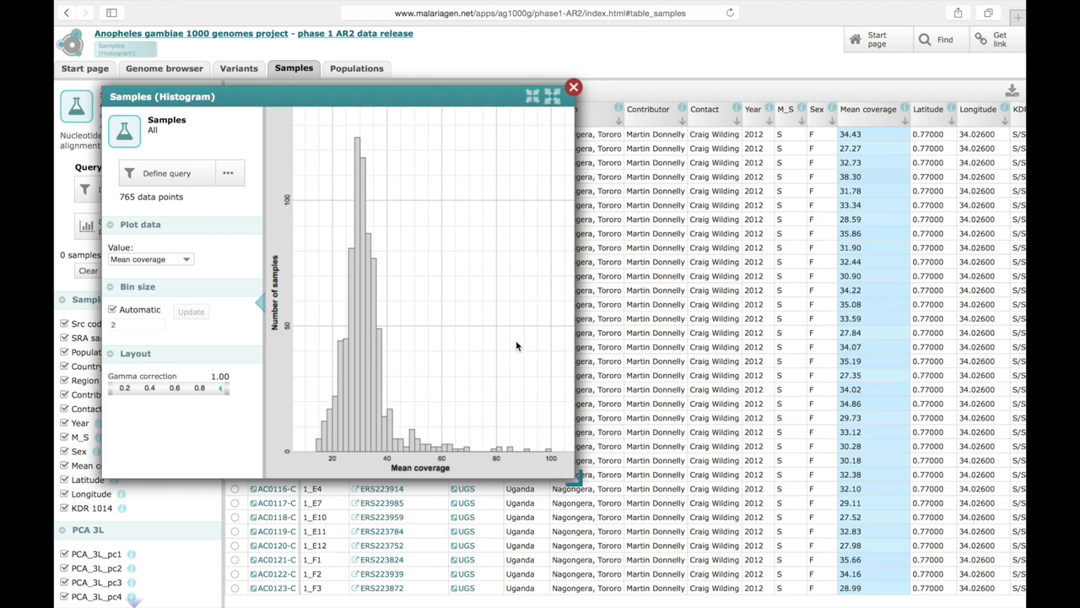
click(574, 87)
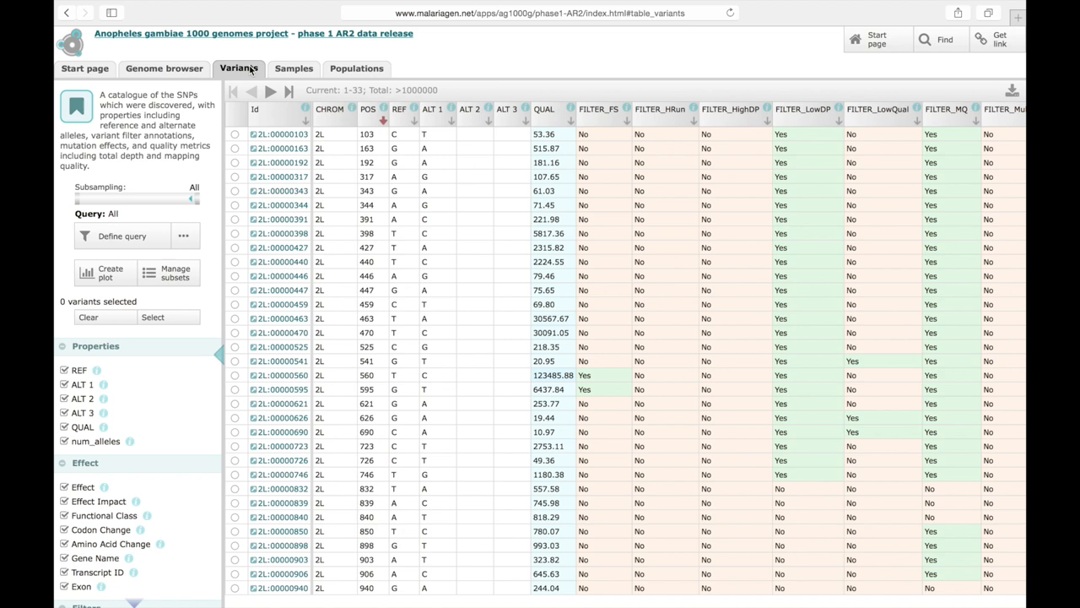
Open the Edit query dialog to define a variants filter
click(289, 91)
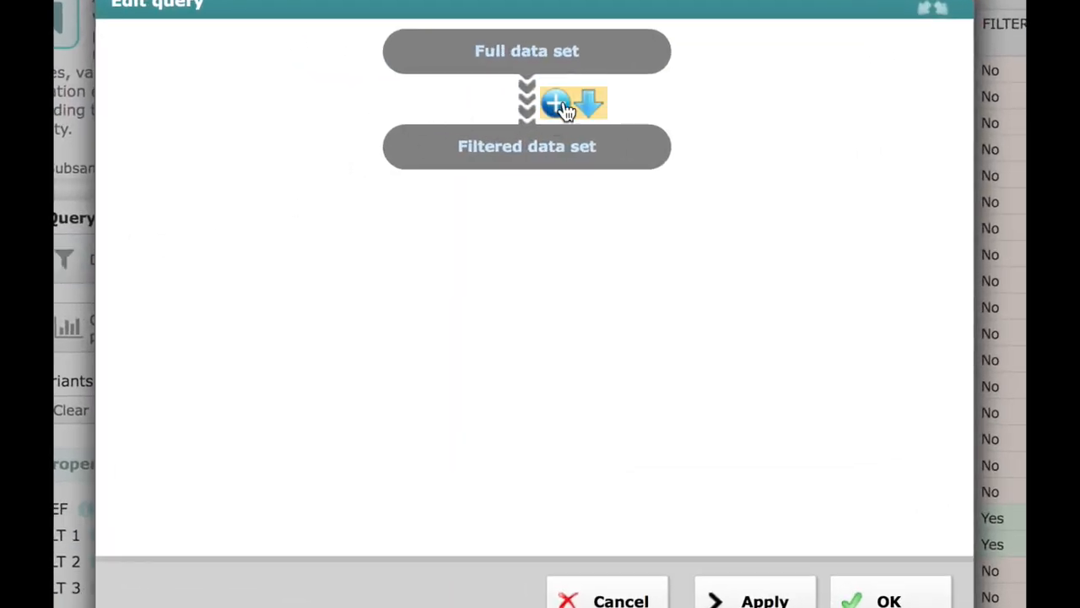
Filter the variants query to FILTER_PASS equals Yes and apply it
click(557, 103)
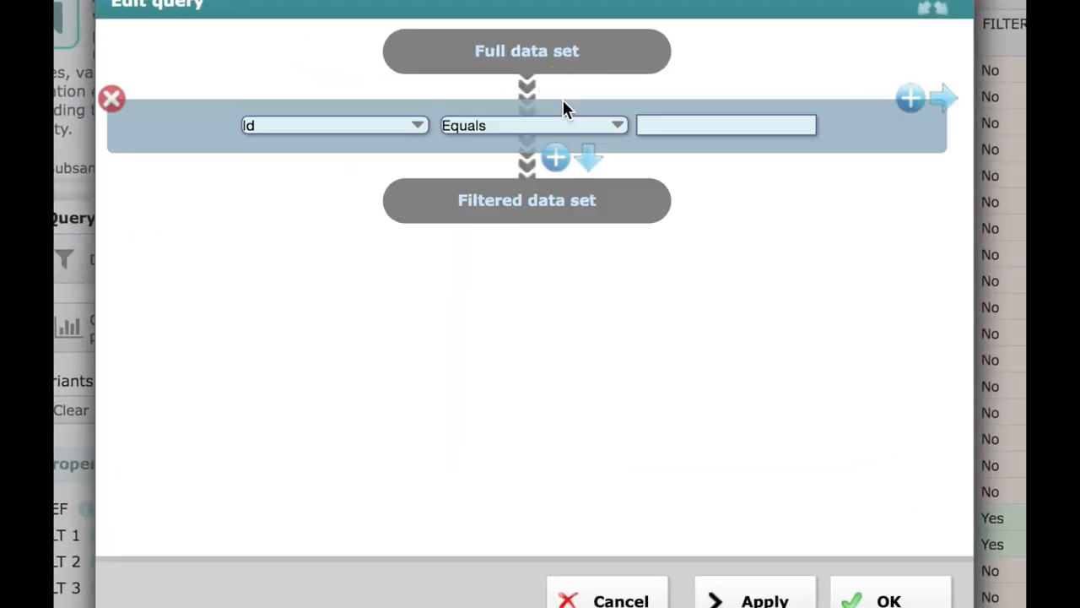
click(333, 125)
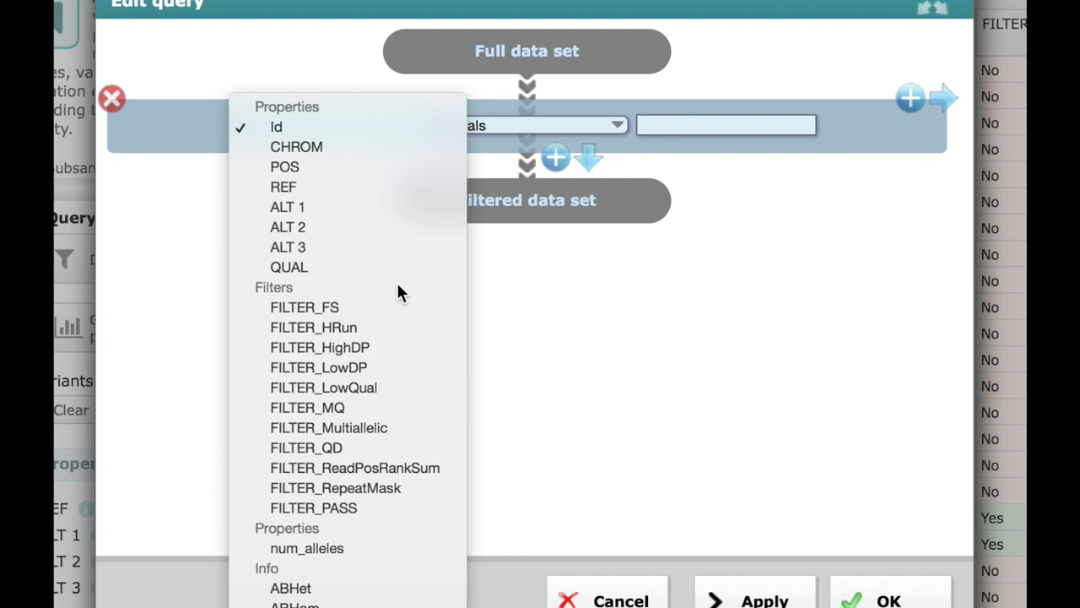
click(313, 507)
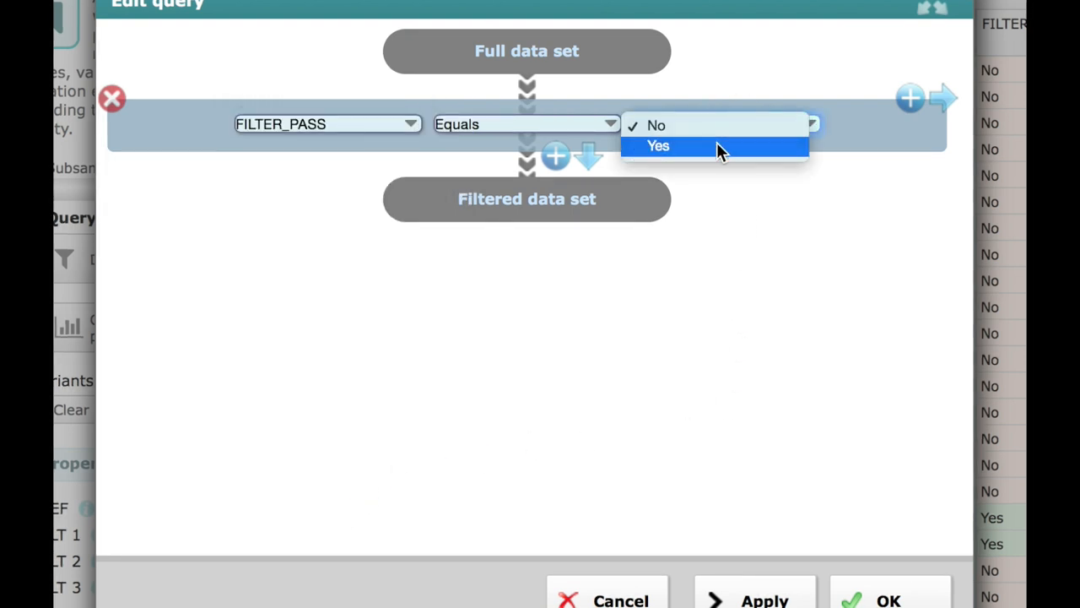
click(657, 146)
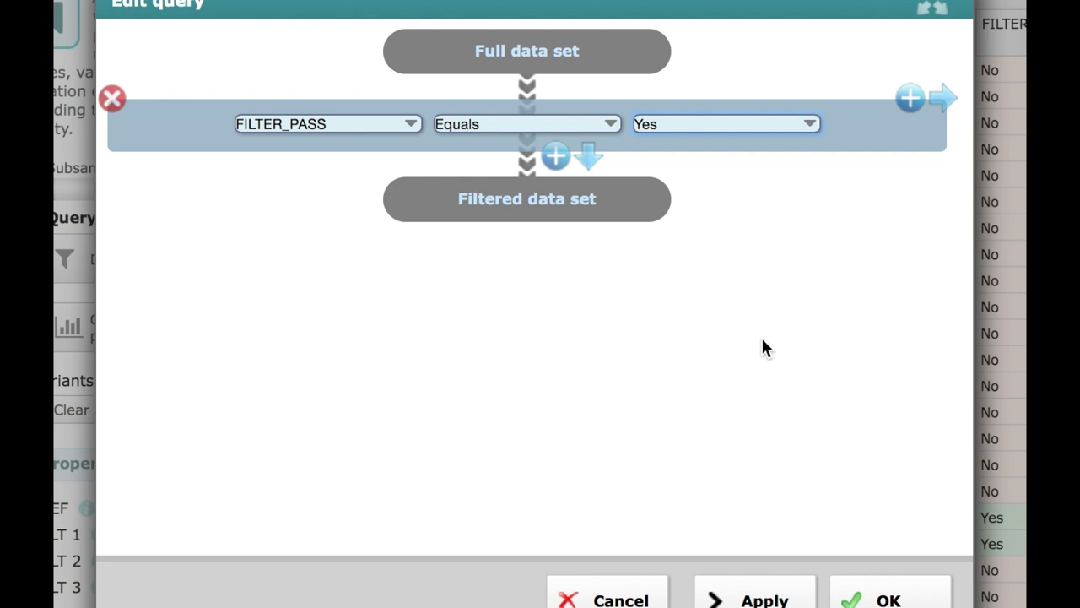
click(889, 600)
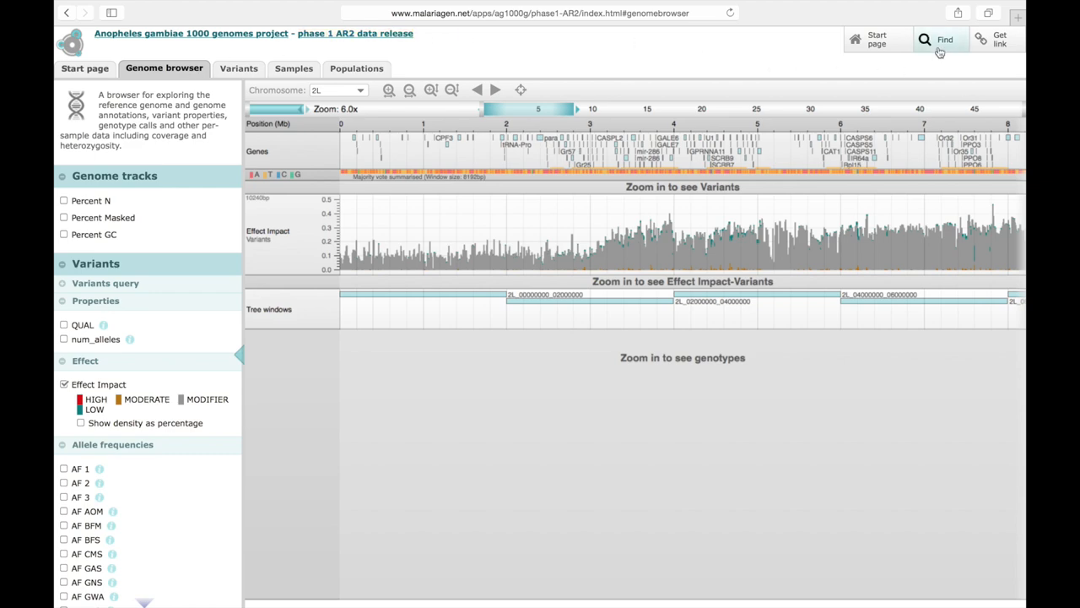
Find the gene 'para' by name and show it in the genome browser
click(944, 40)
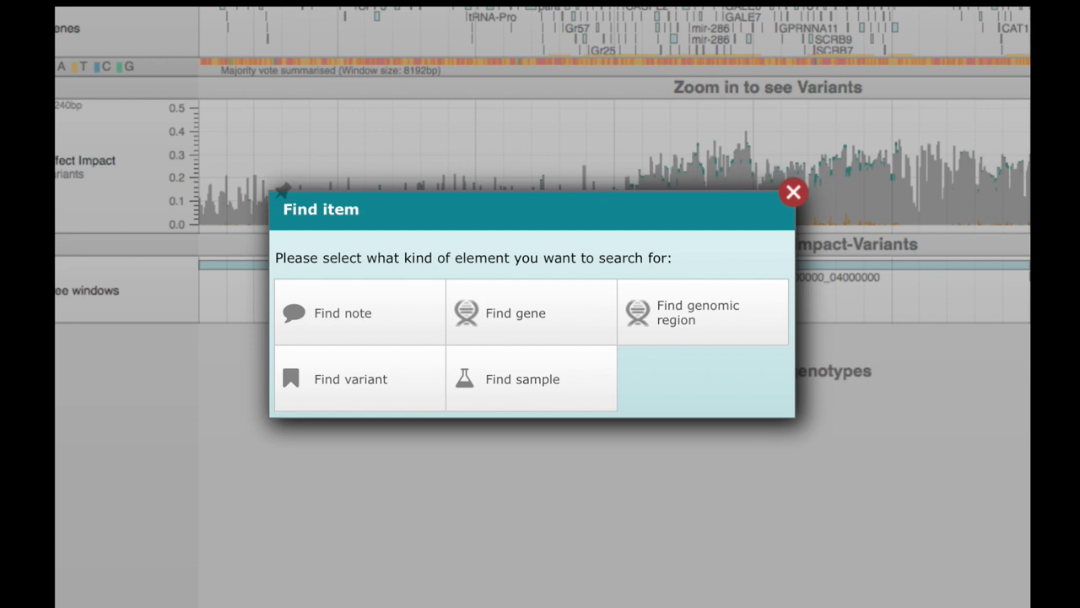
click(515, 312)
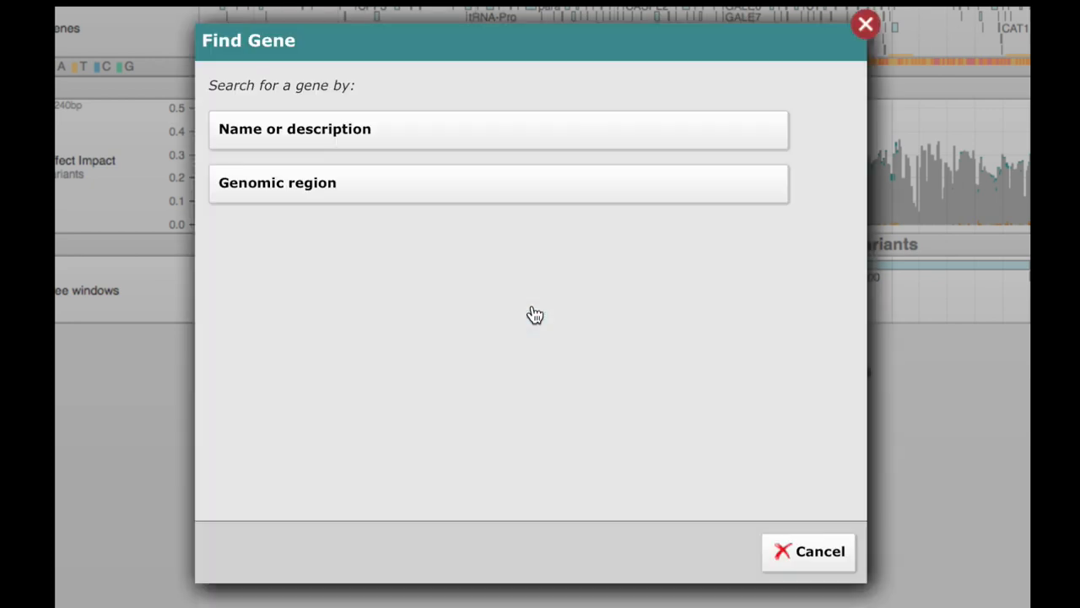
mouse_move(532, 314)
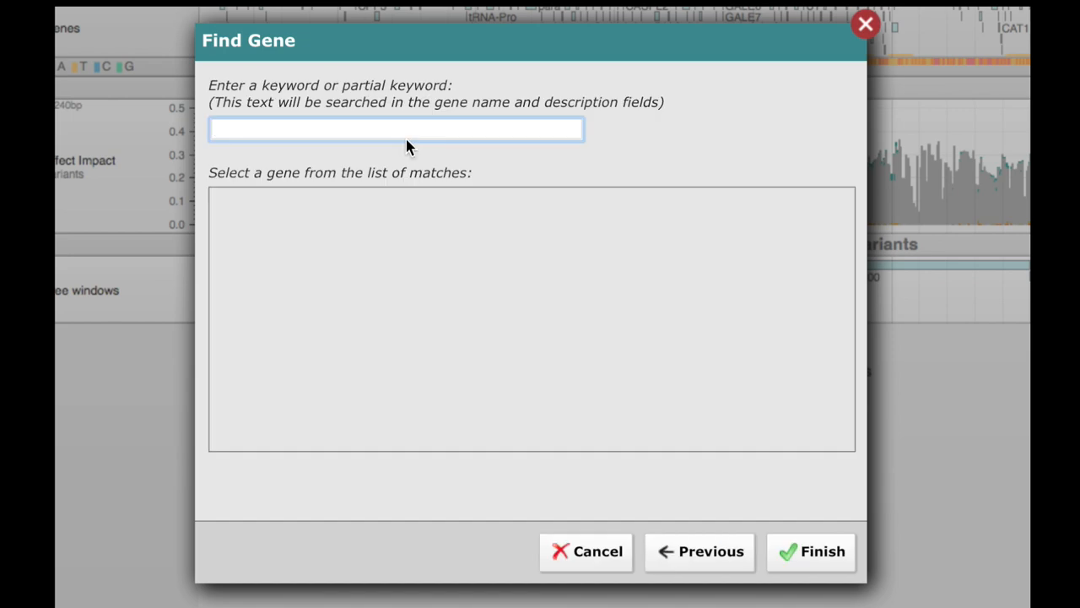
text(para)
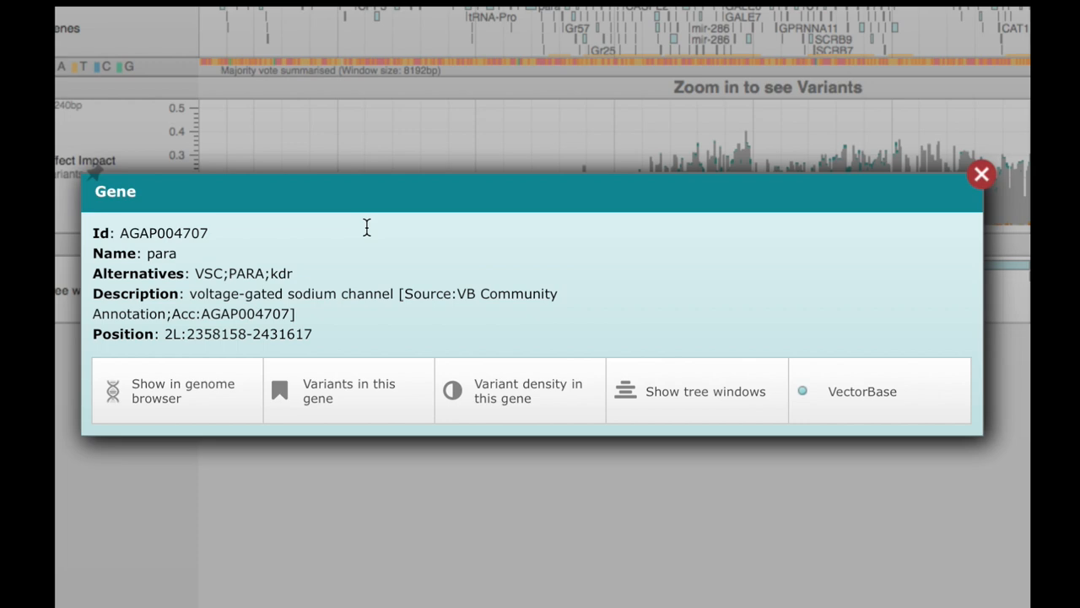
click(981, 174)
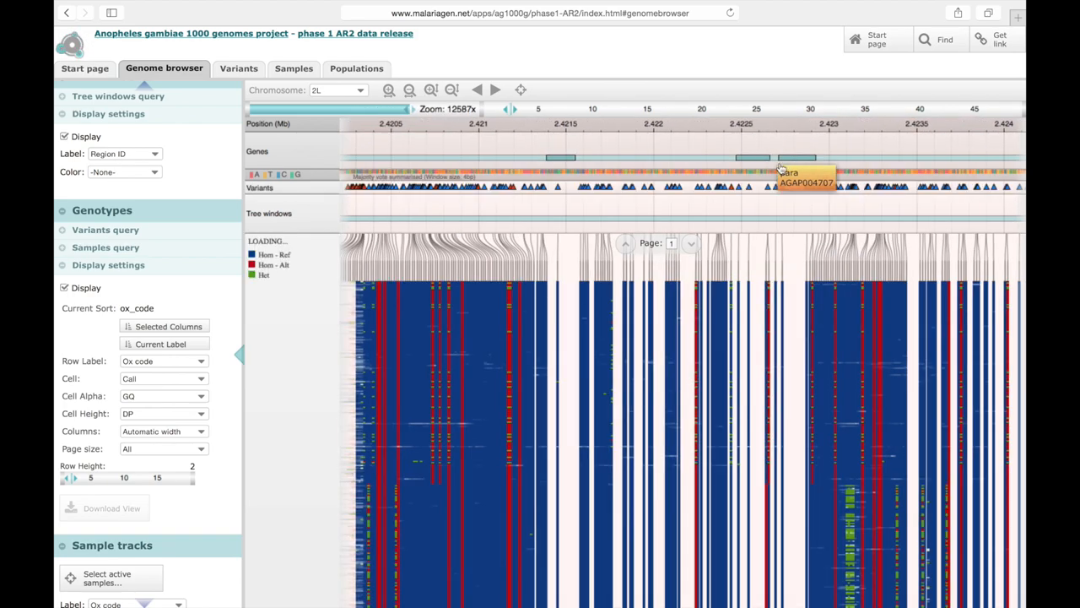
Review the para genotypes and return to the Start page
click(84, 68)
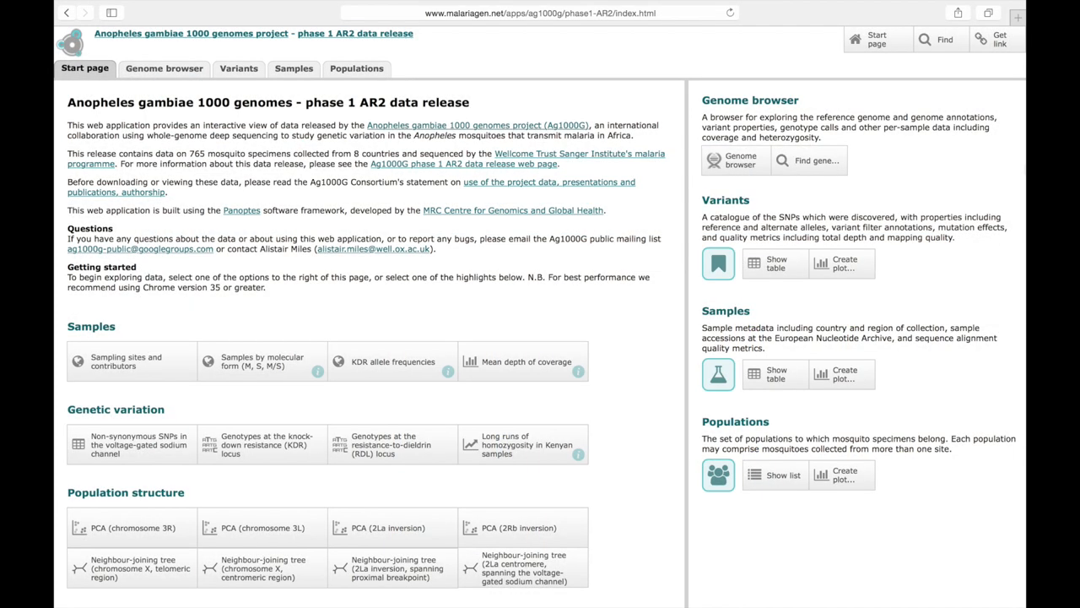